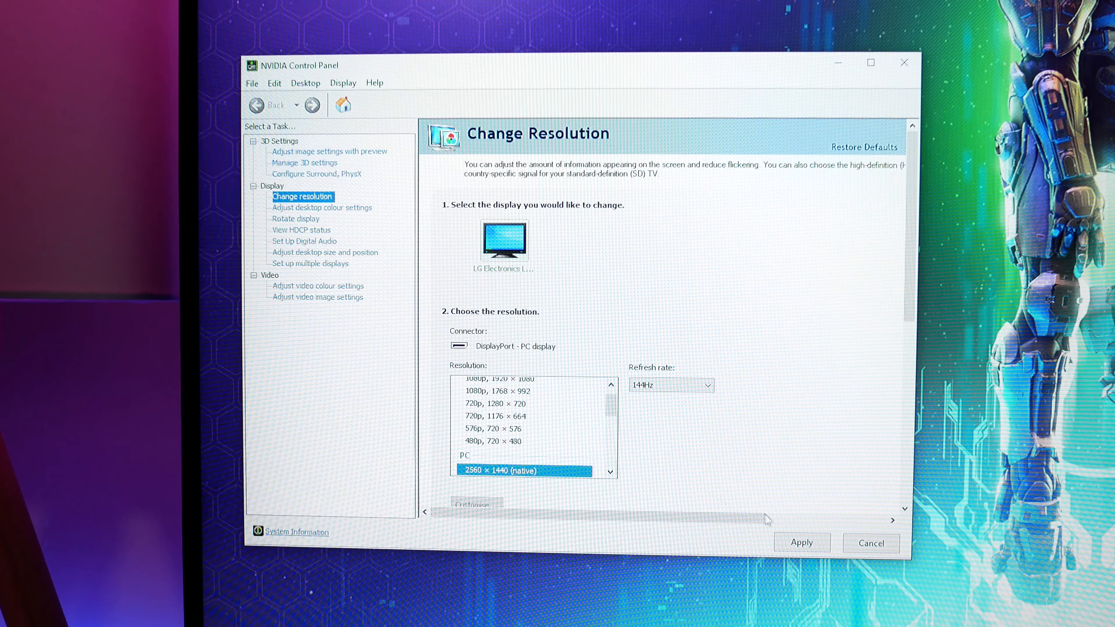
# Step: Apply 2560 × 1440 (native) at 144 Hz and keep the changes in the Apply Changes dialog
pyautogui.click(801, 541)
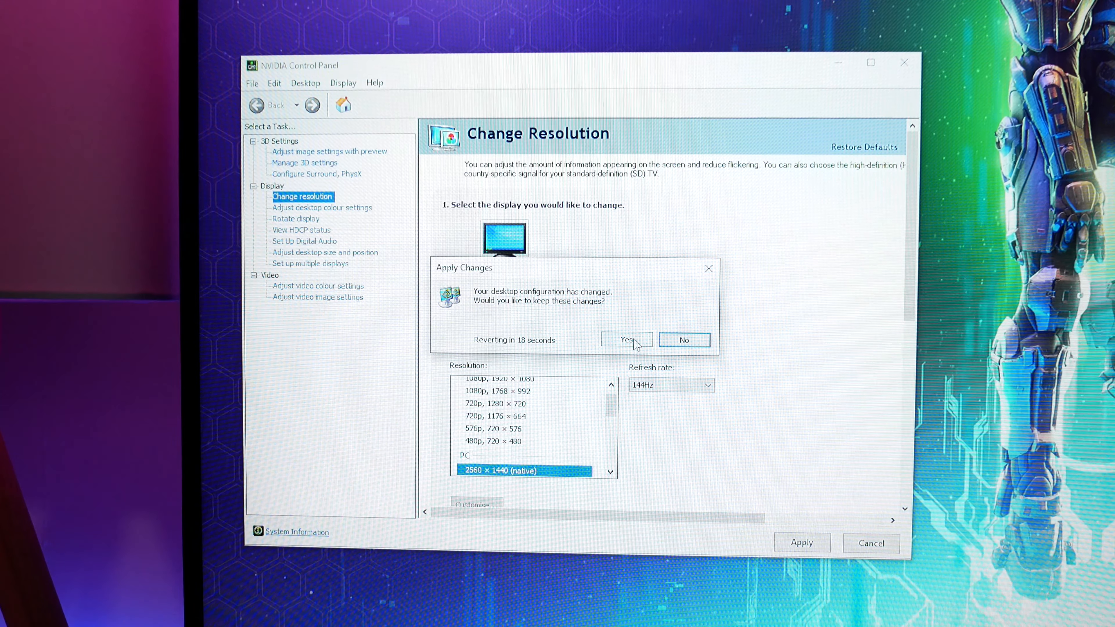
pyautogui.click(625, 339)
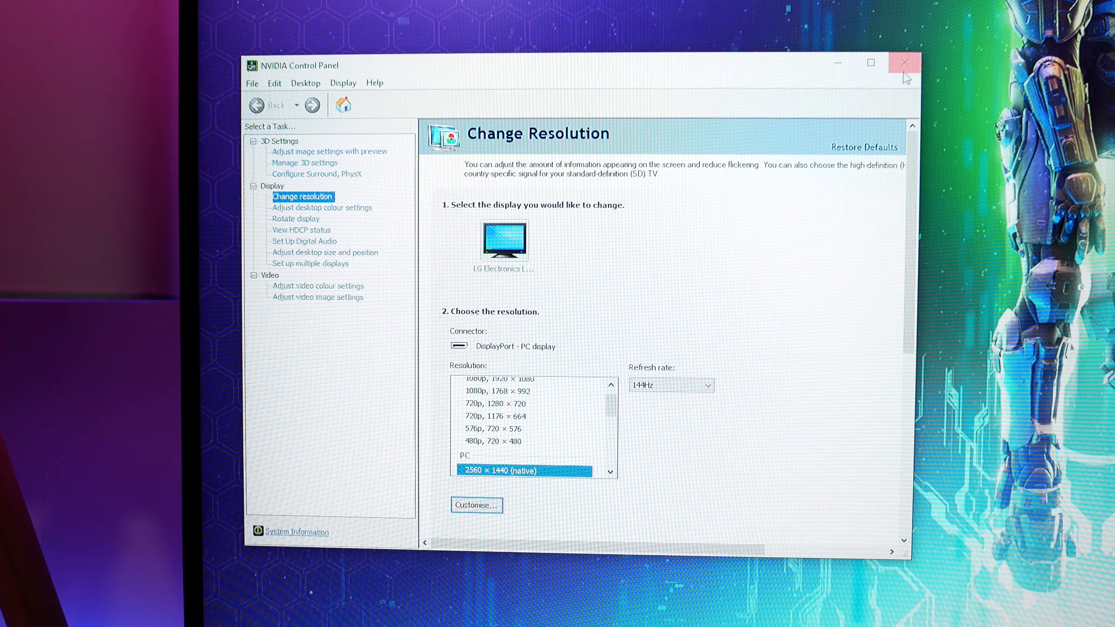
# Step: Close NVIDIA Control Panel and view Windows Display settings reporting 2560 × 1440
pyautogui.click(905, 62)
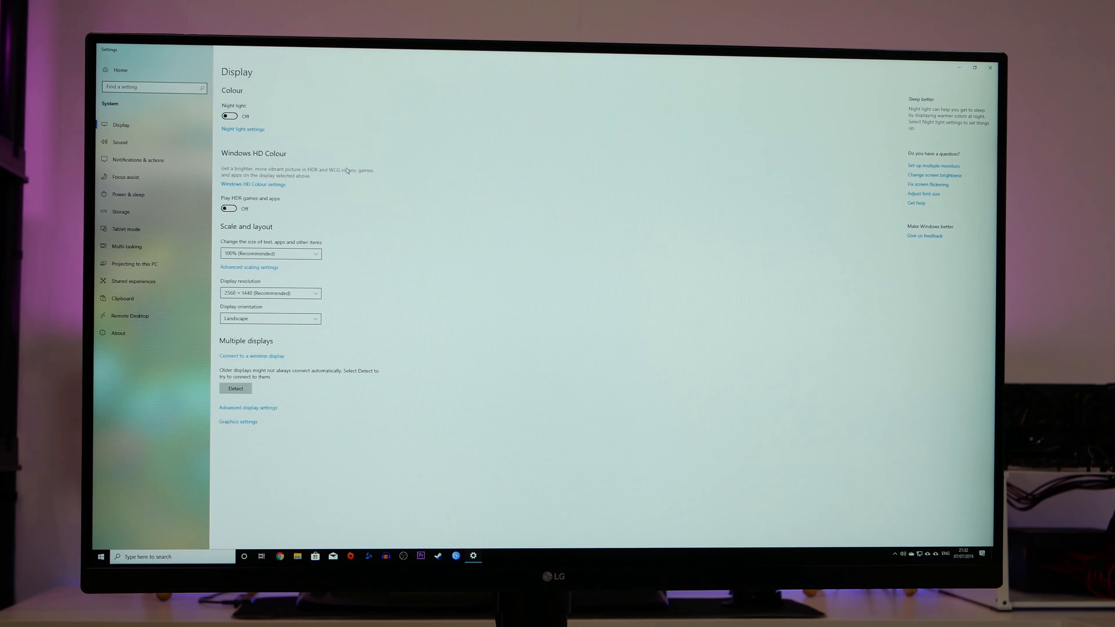
pyautogui.click(229, 208)
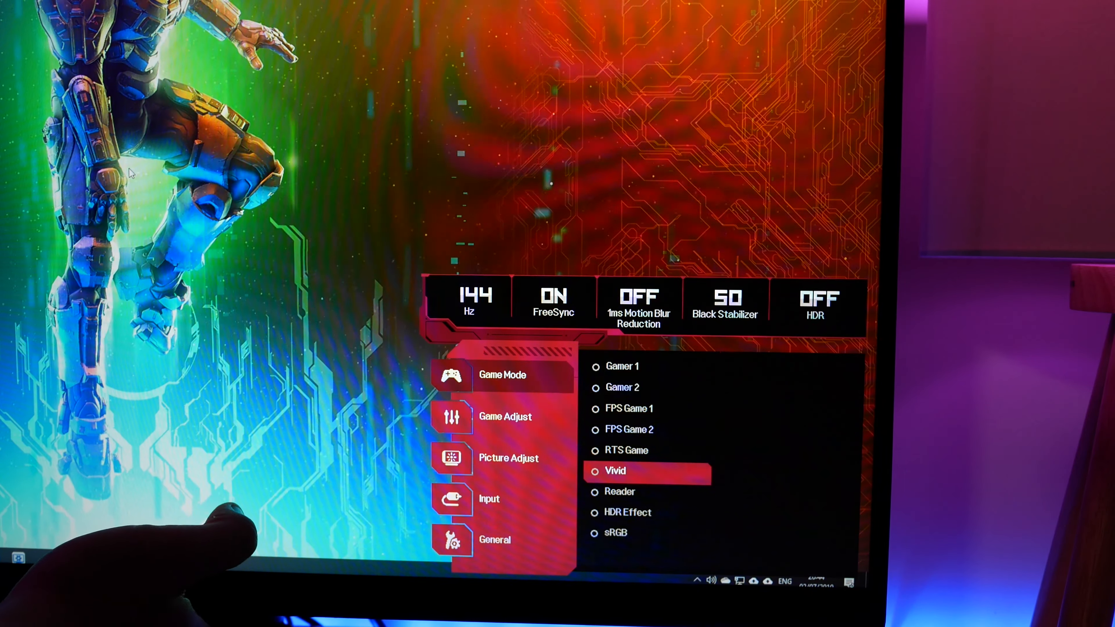
# Step: Browse Game Adjust, Picture Adjust and Game Mode presets, ending on Response Time set to Faster
pyautogui.click(627, 512)
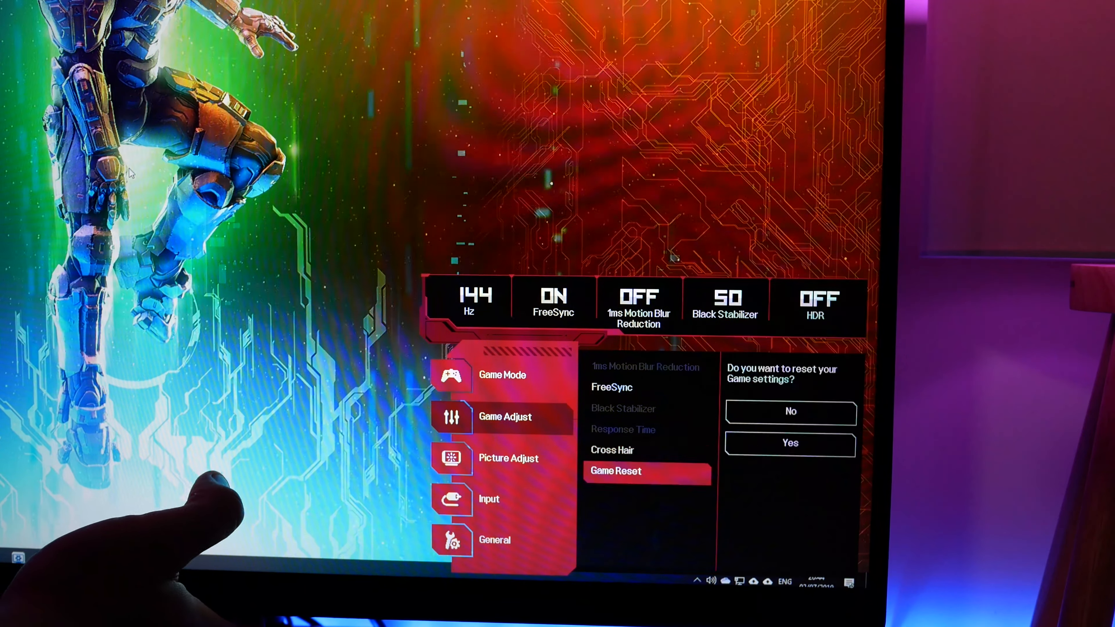
pyautogui.click(501, 375)
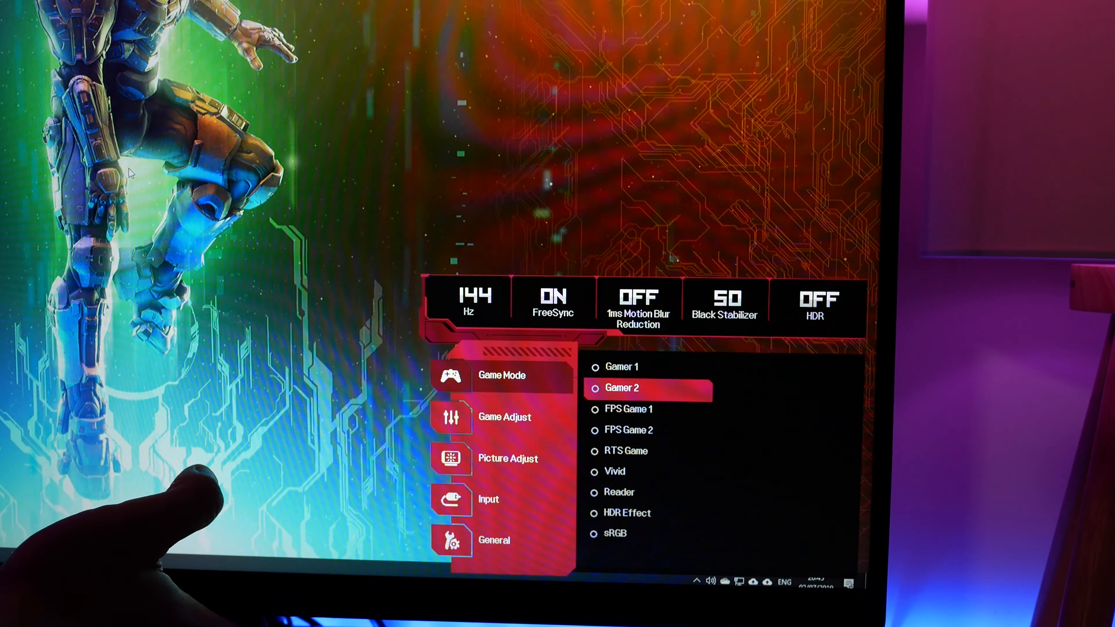
pyautogui.click(509, 458)
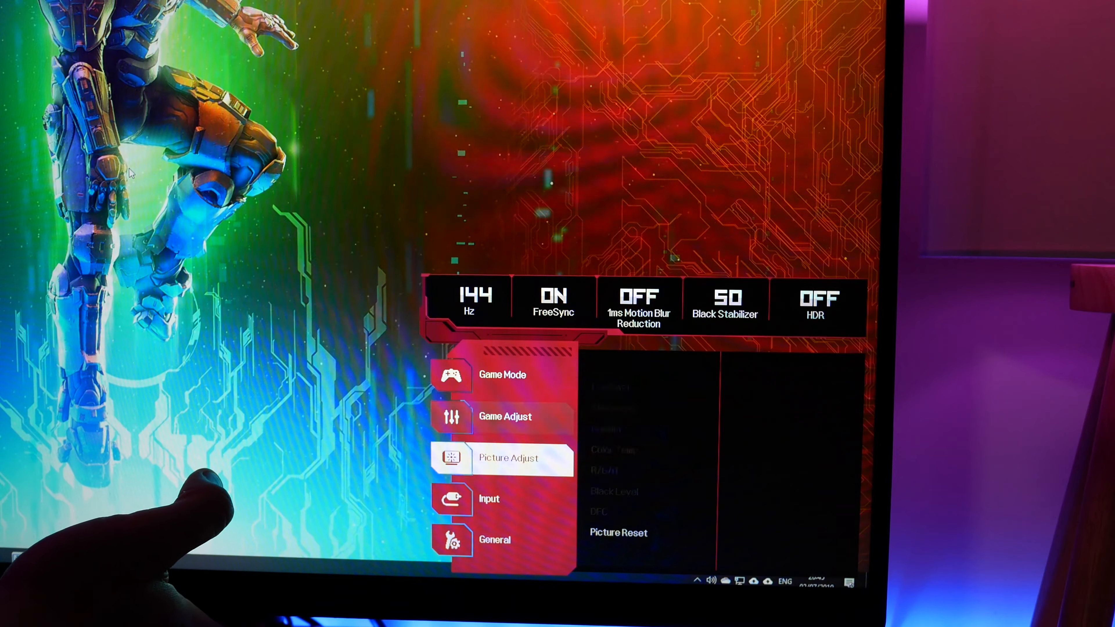
pyautogui.click(502, 374)
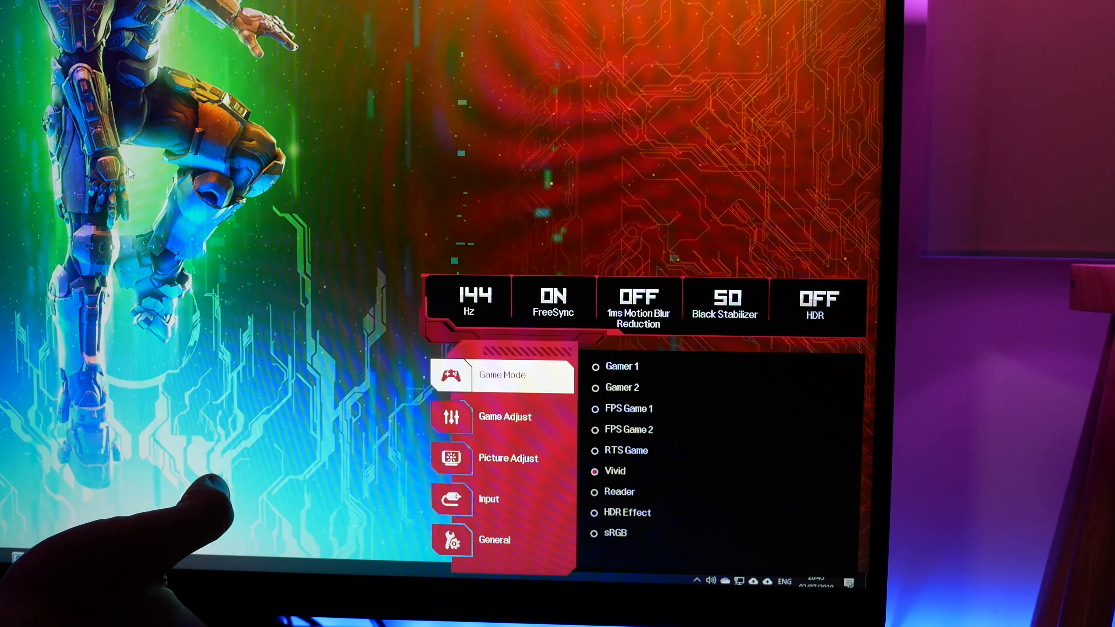
pyautogui.click(505, 416)
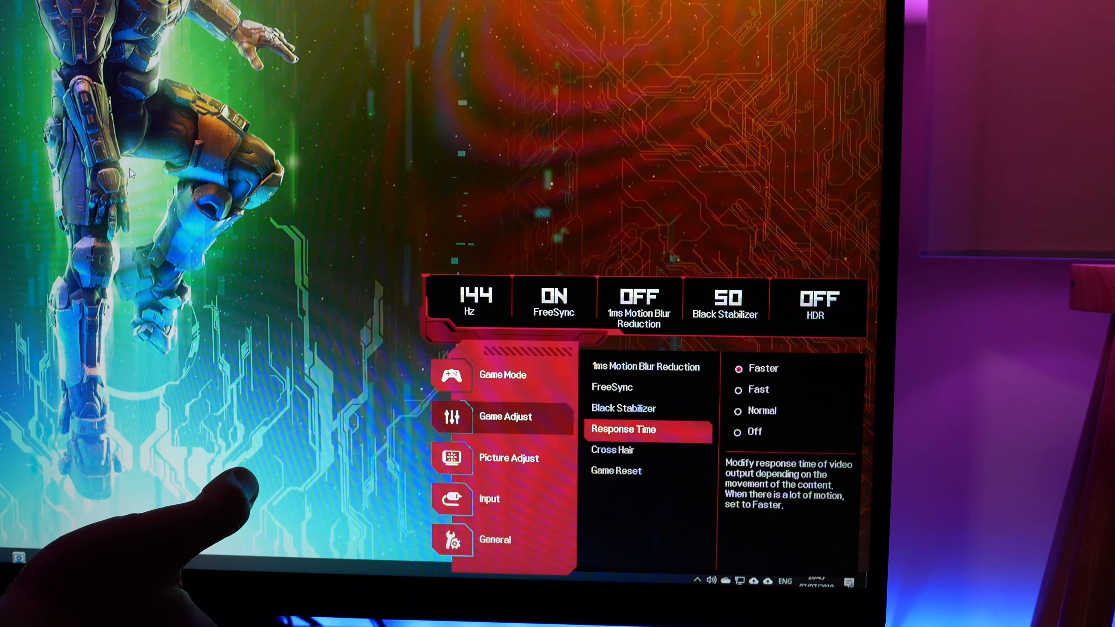
pyautogui.click(615, 470)
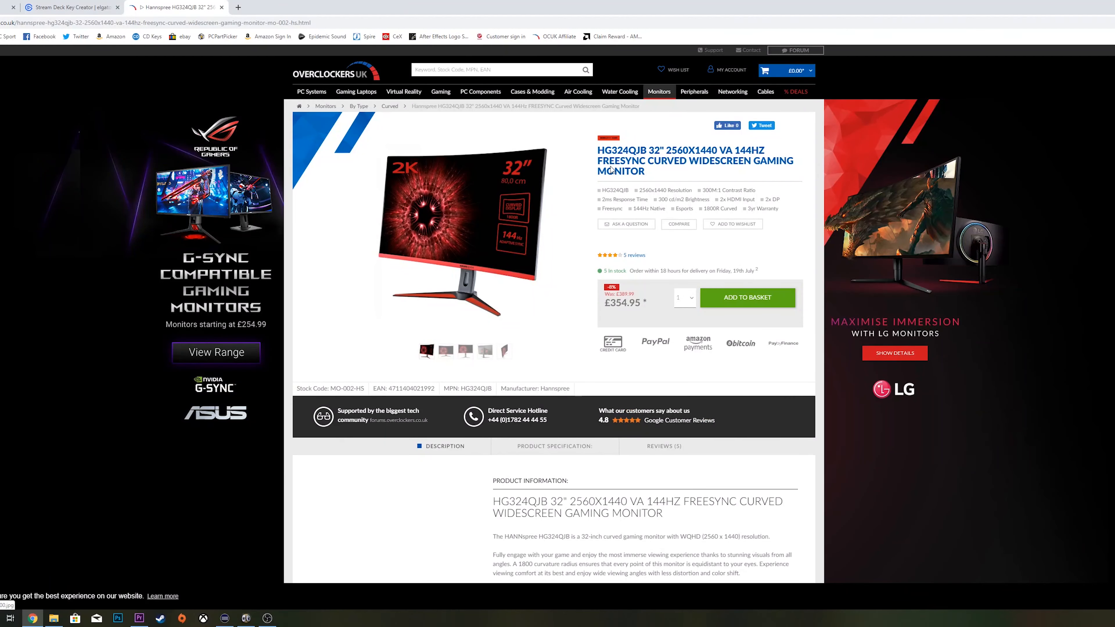
# Step: Cycle the Hannspree HG324QJB gallery through front, rear and side-profile photos
pyautogui.click(462, 350)
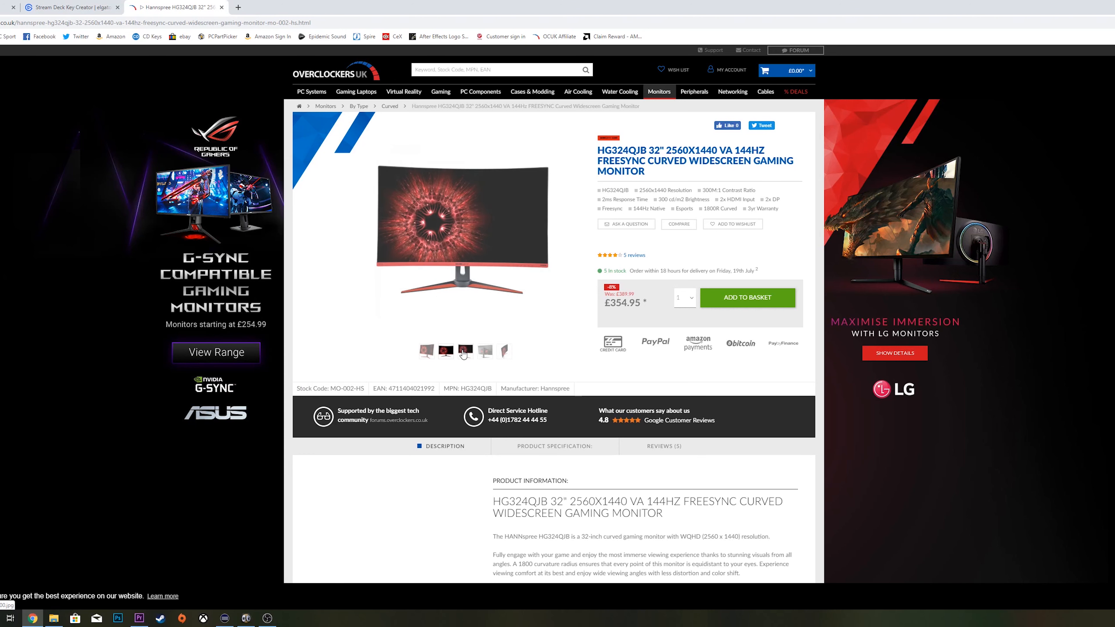
pyautogui.click(483, 350)
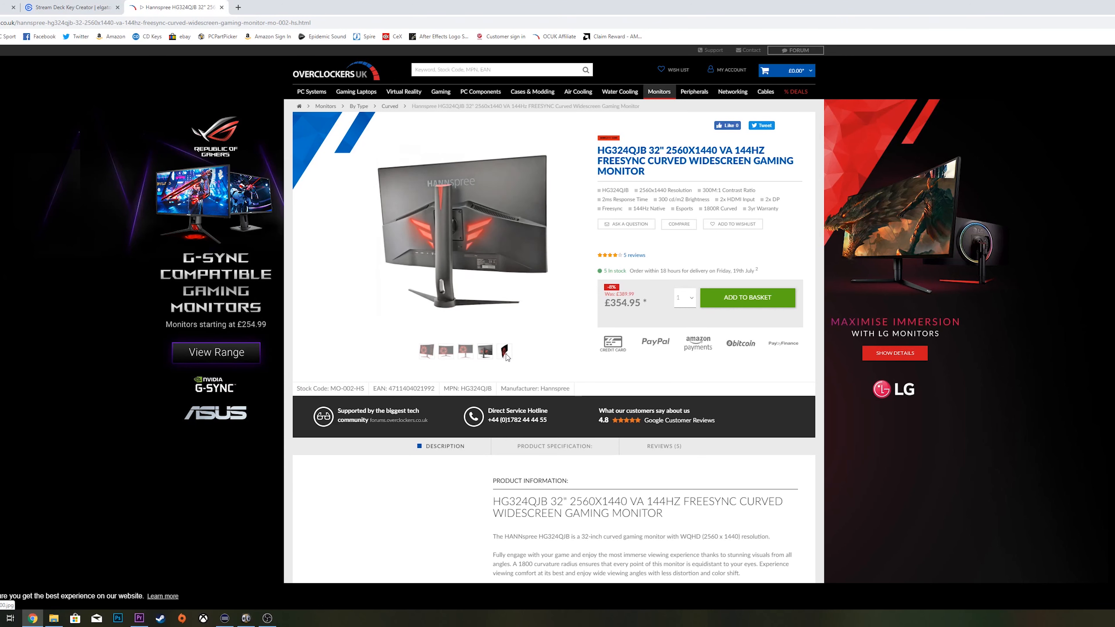
pyautogui.click(505, 349)
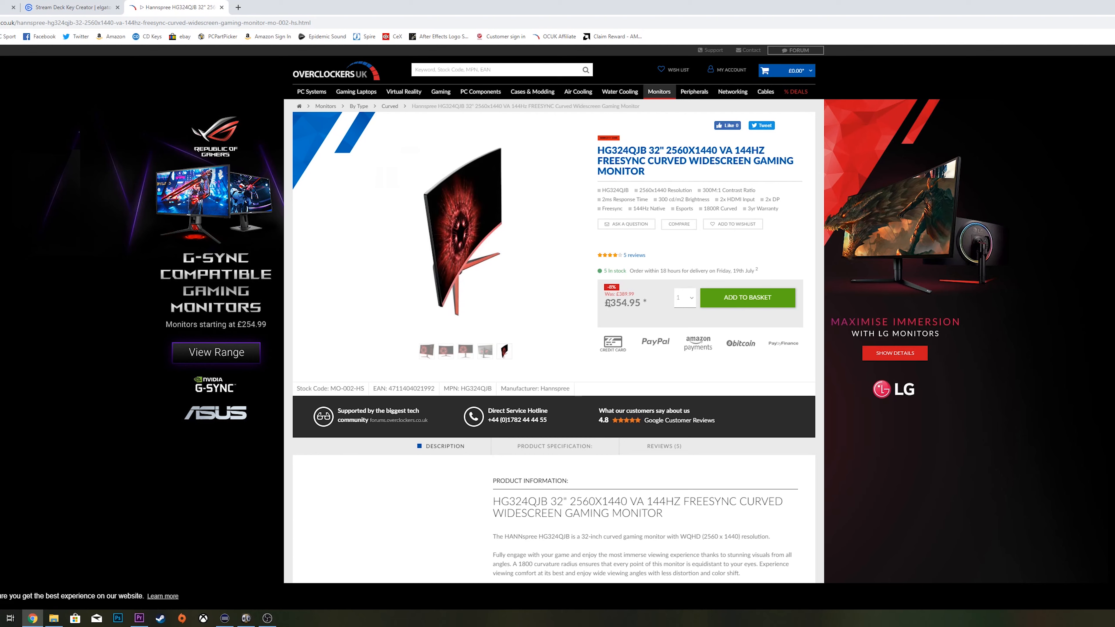